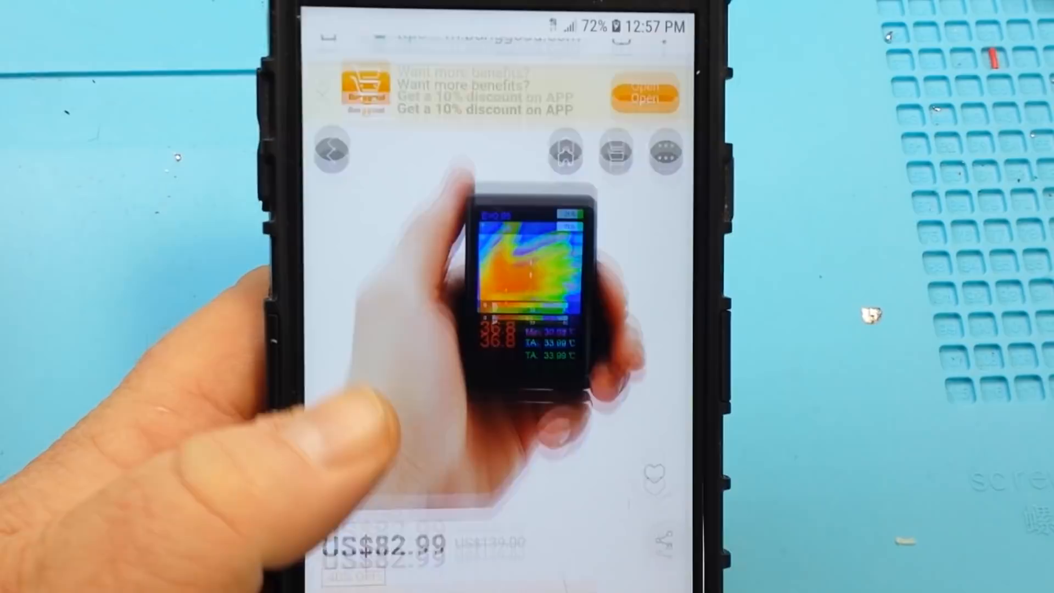
scroll(up, 3)
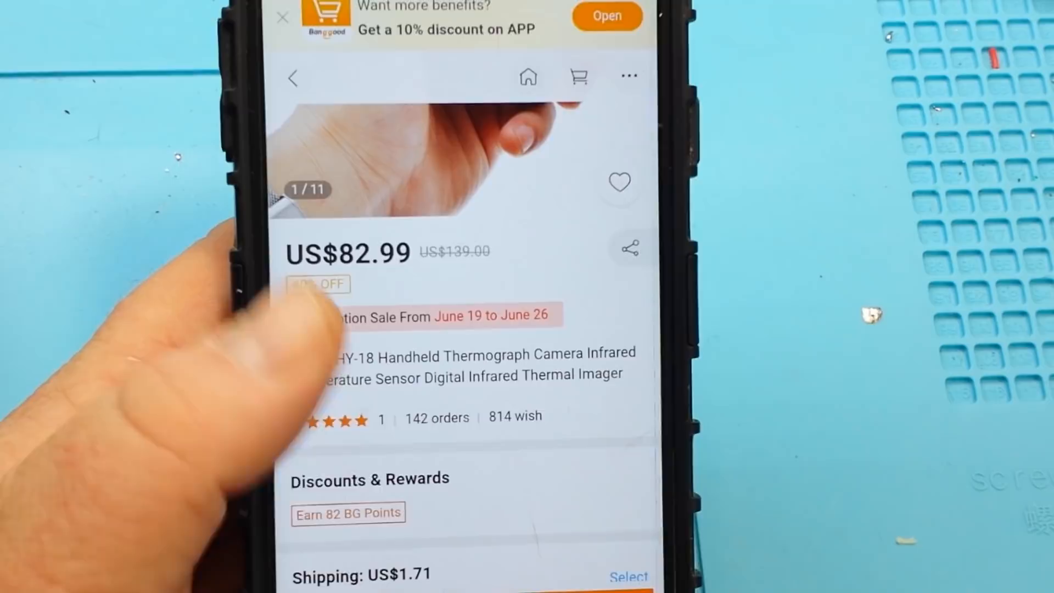
scroll(down, 3)
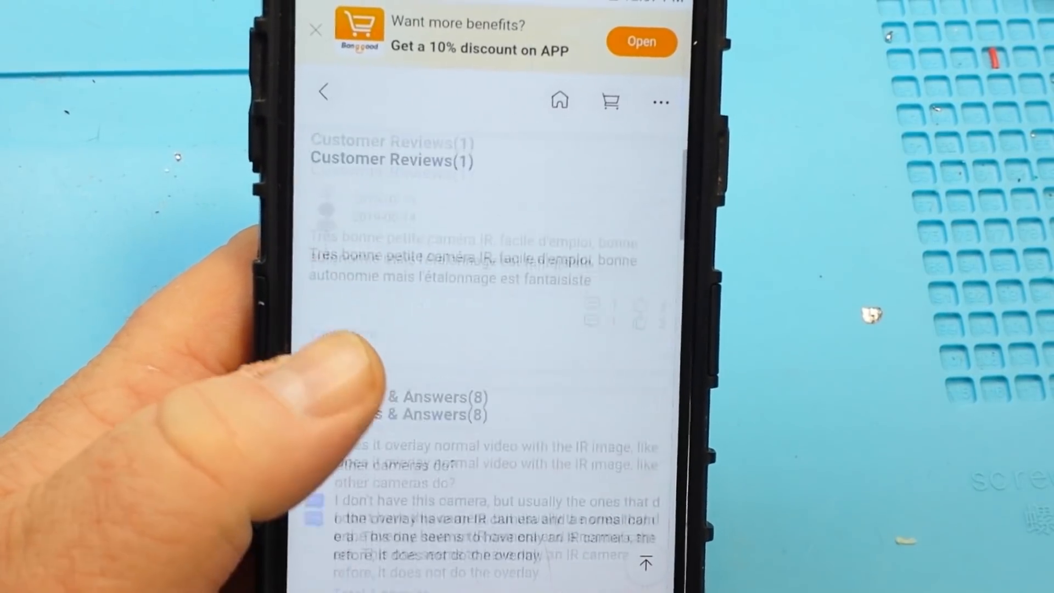